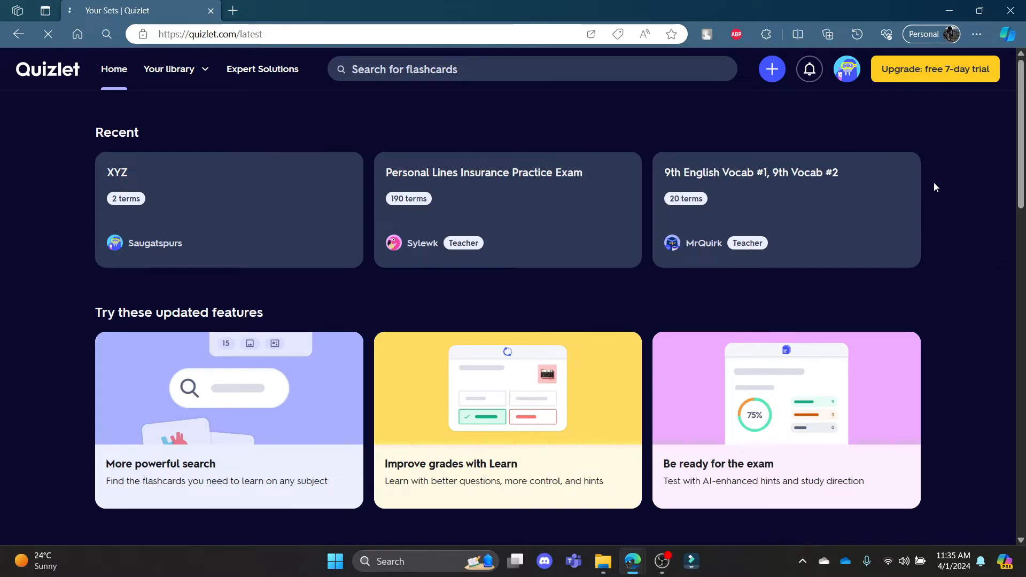
mouse_move(952, 208)
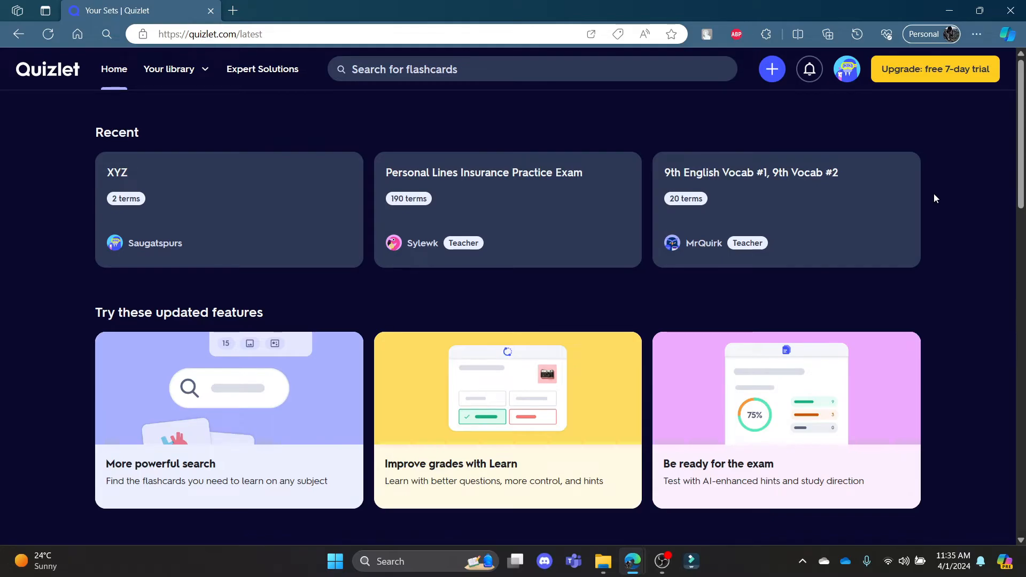
mouse_move(514, 4)
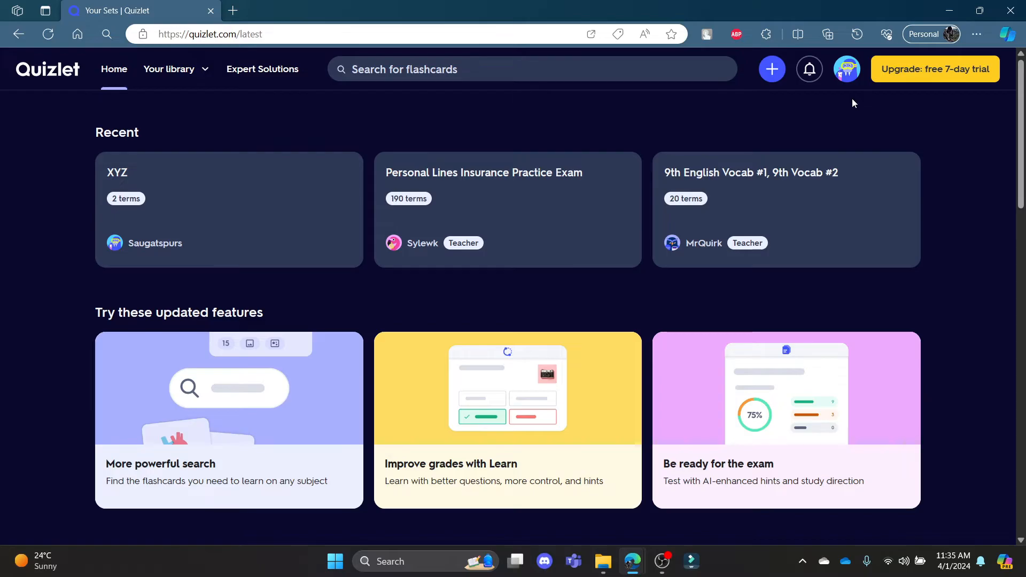
Switch off the newsletters/recommendations and sales/promotions Email updates toggles under Notifications.
left_click(847, 69)
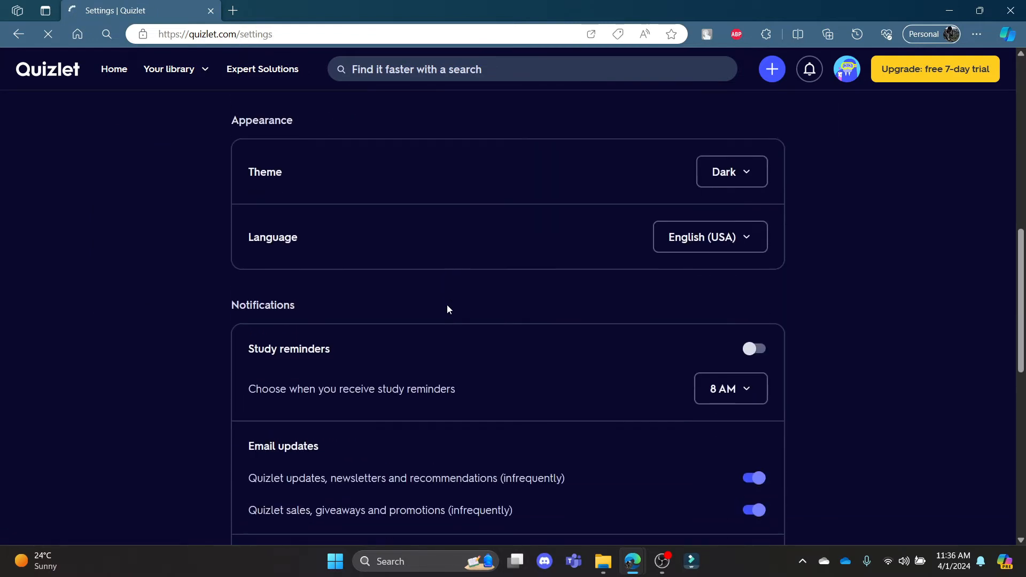
scroll("down", 3)
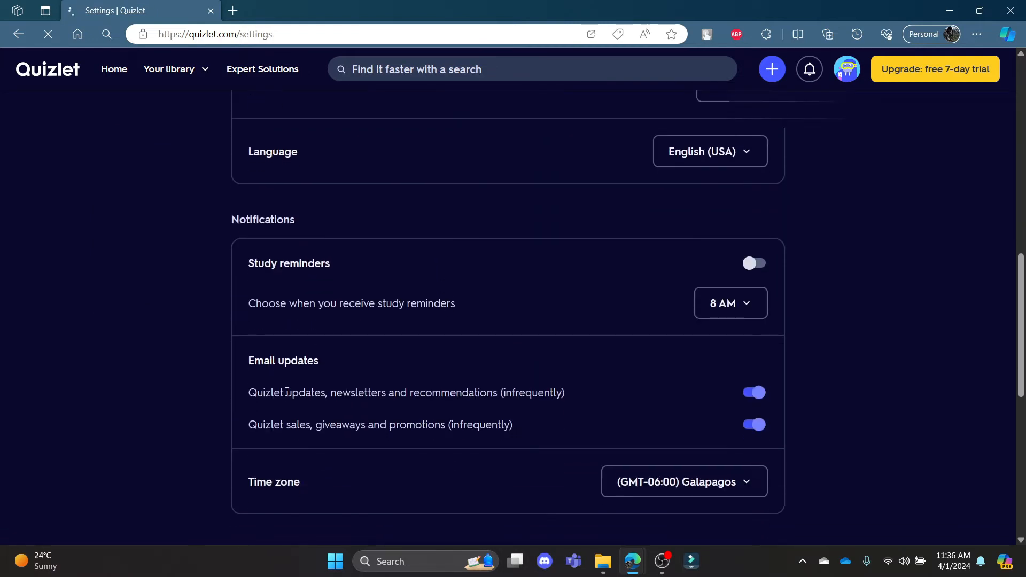
left_click(753, 393)
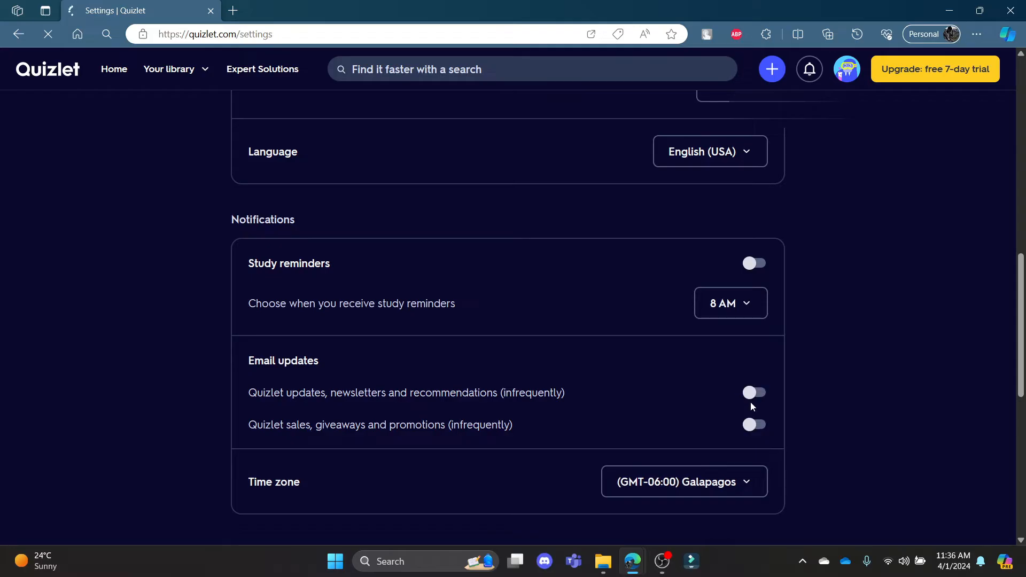
left_click(753, 392)
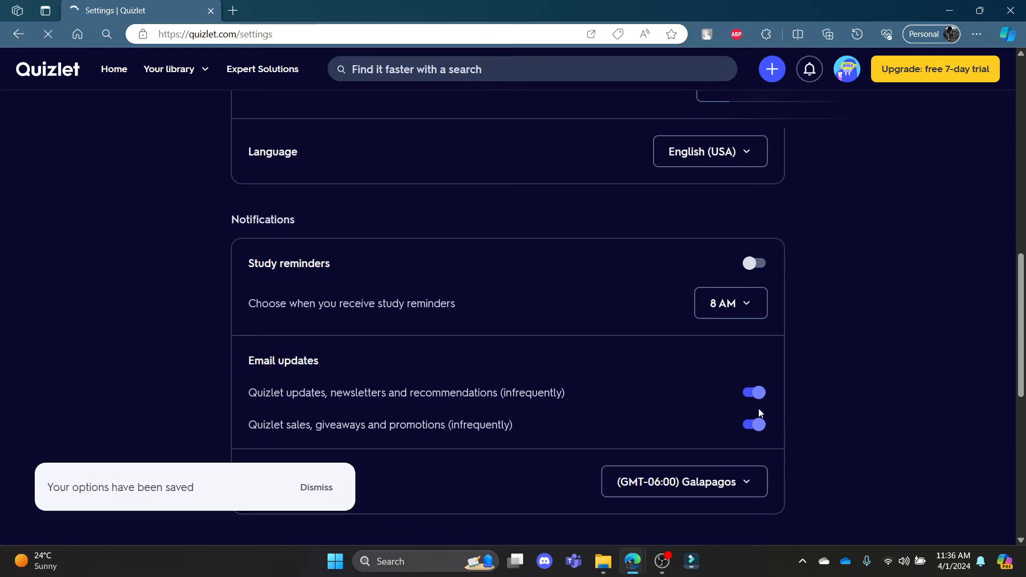
left_click(753, 424)
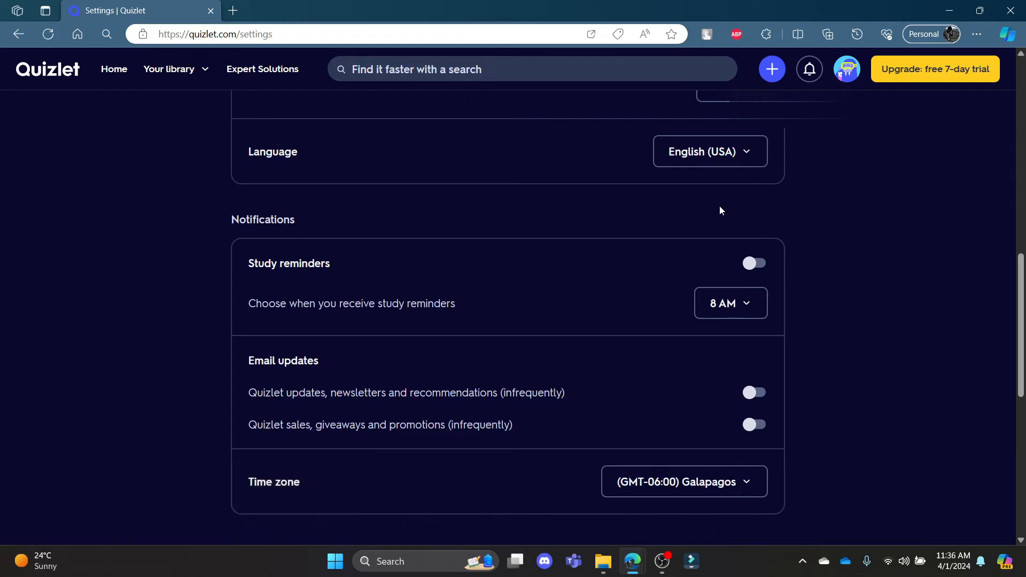
Return home and reopen Settings, scrolling down to the Email updates section.
left_click(113, 68)
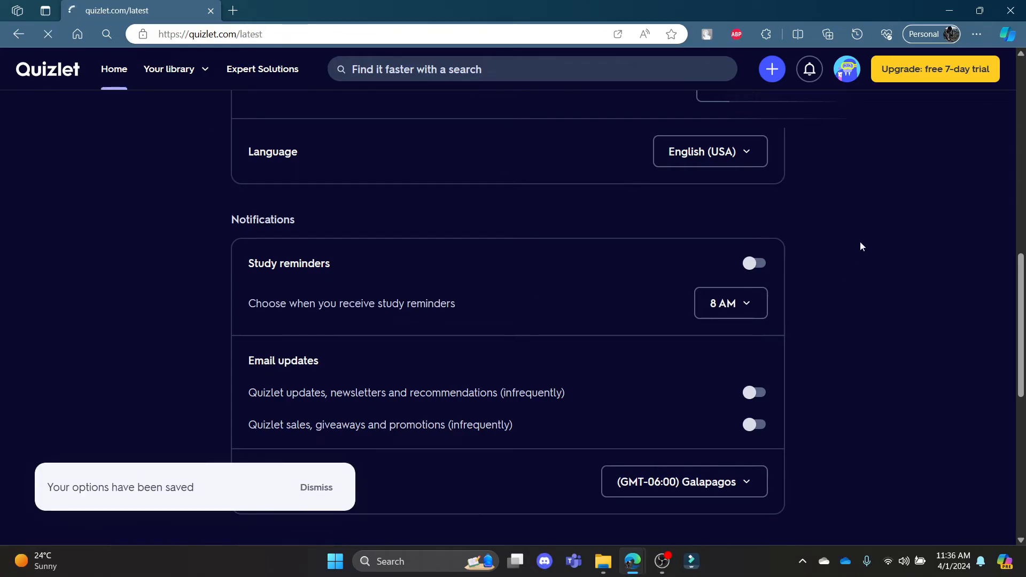
left_click(847, 69)
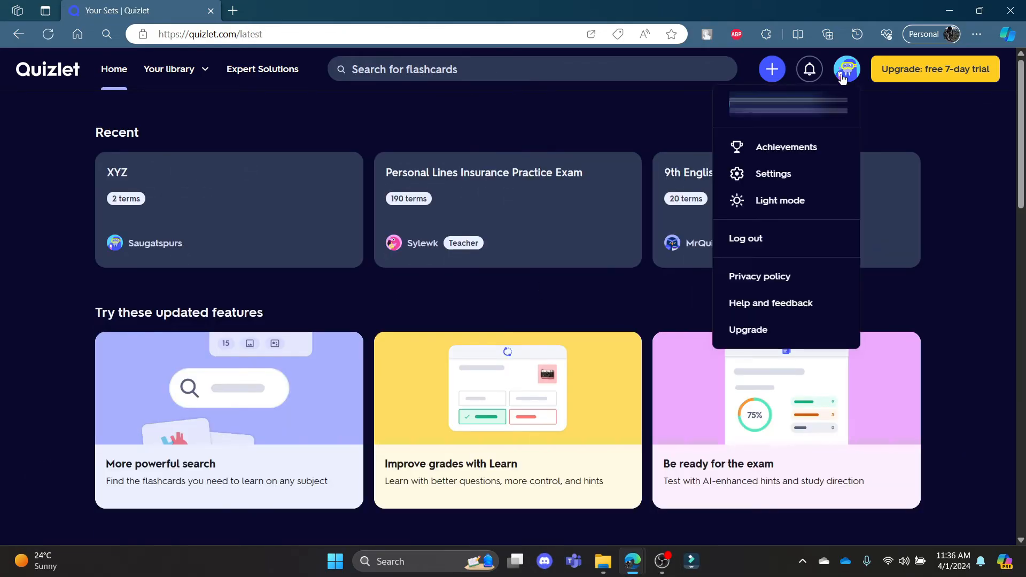
left_click(773, 173)
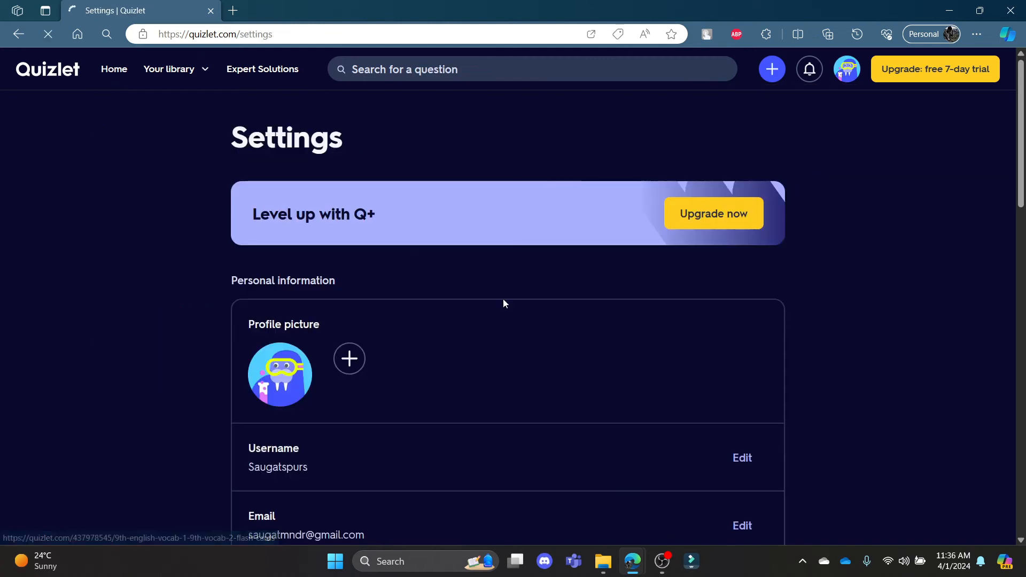
scroll("down", 3)
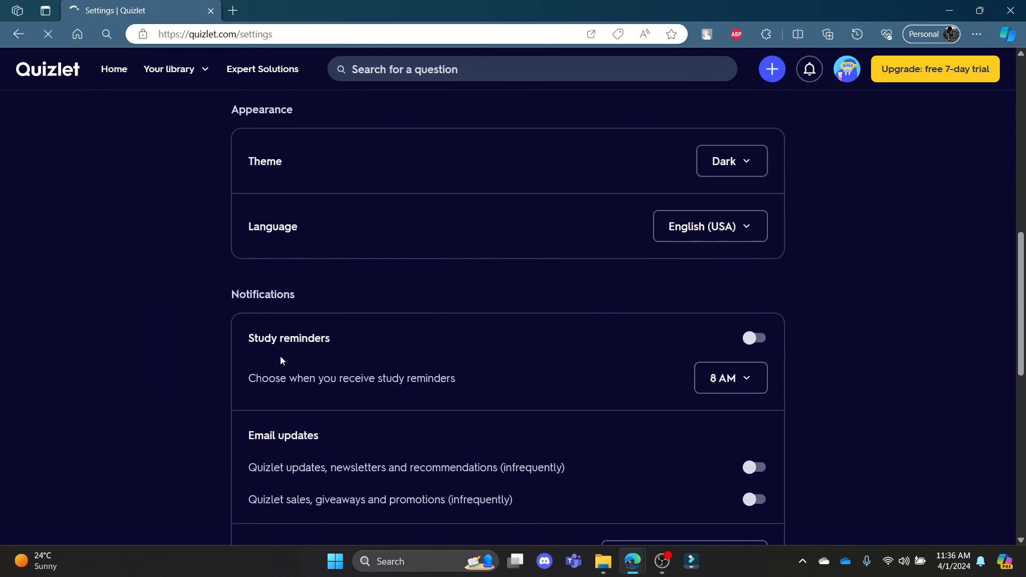
scroll("down", 3)
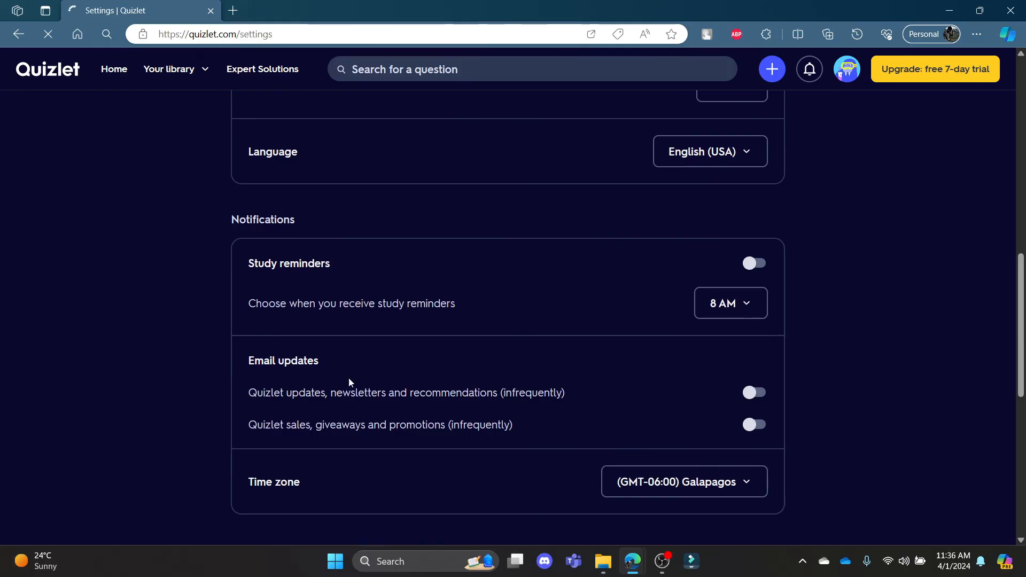
Re-enable both Email updates toggles, switch them off again so options are saved, then return home.
left_click(752, 425)
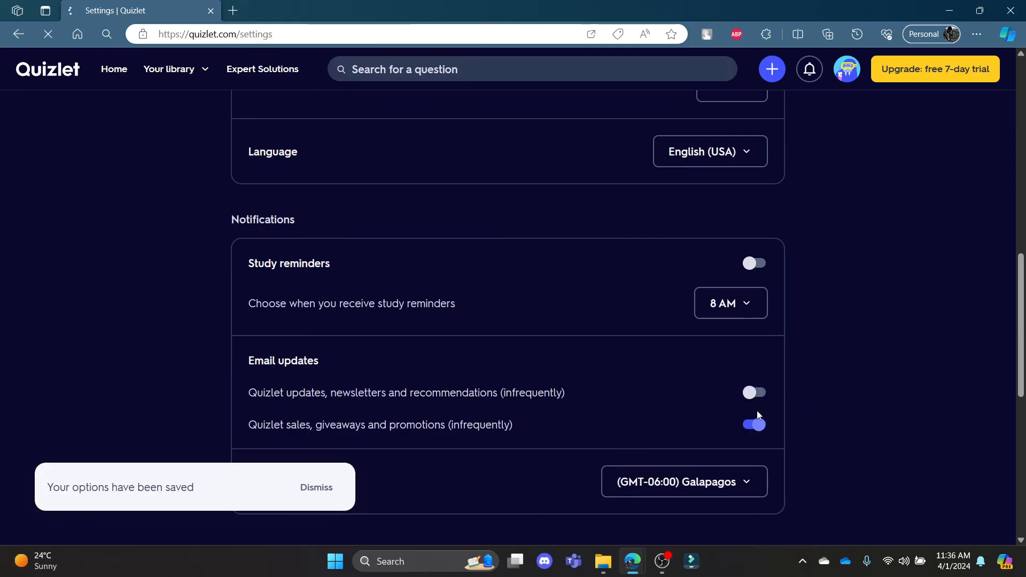
left_click(753, 393)
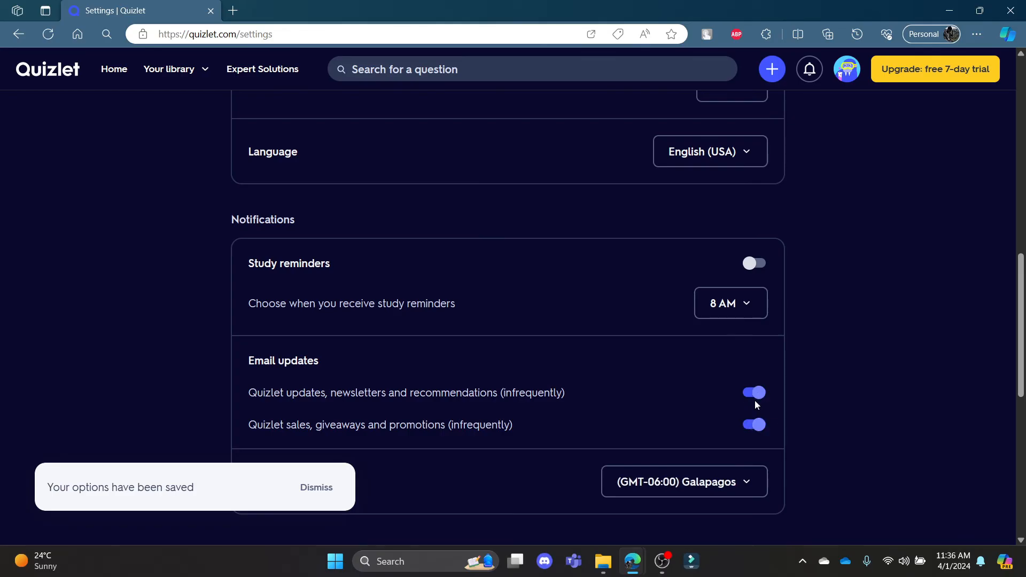
left_click(754, 393)
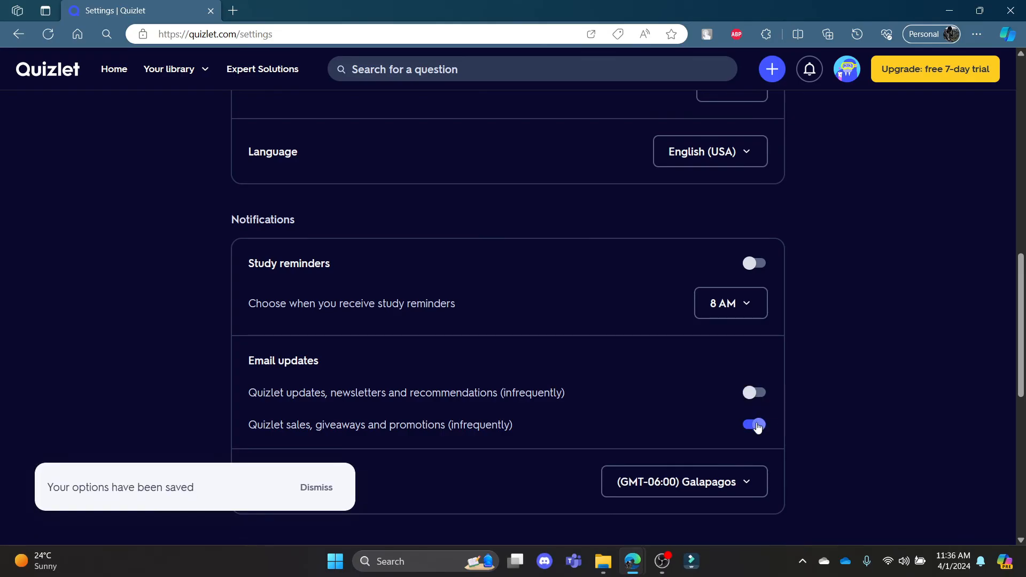
left_click(753, 425)
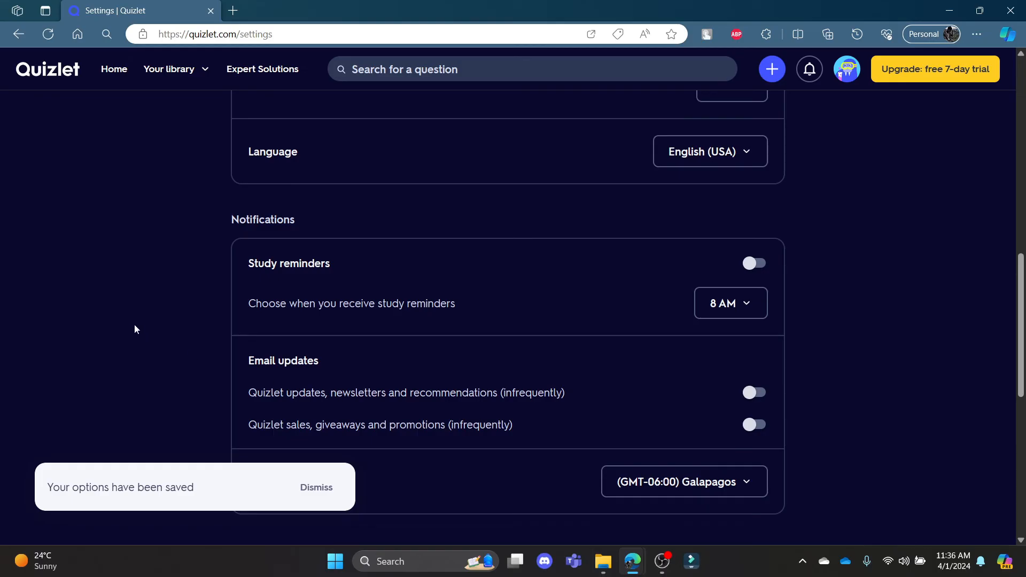
left_click(316, 487)
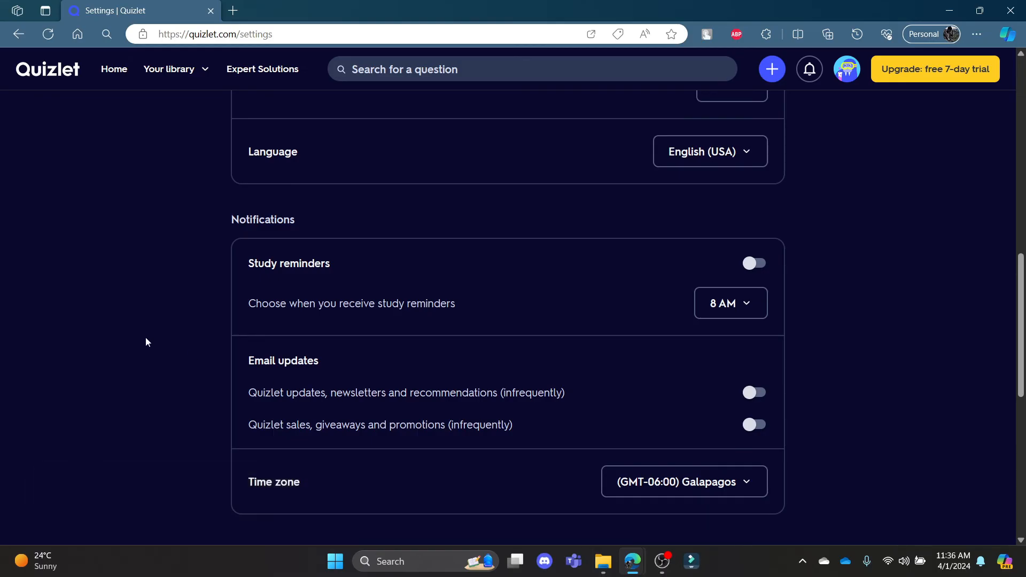
left_click(113, 68)
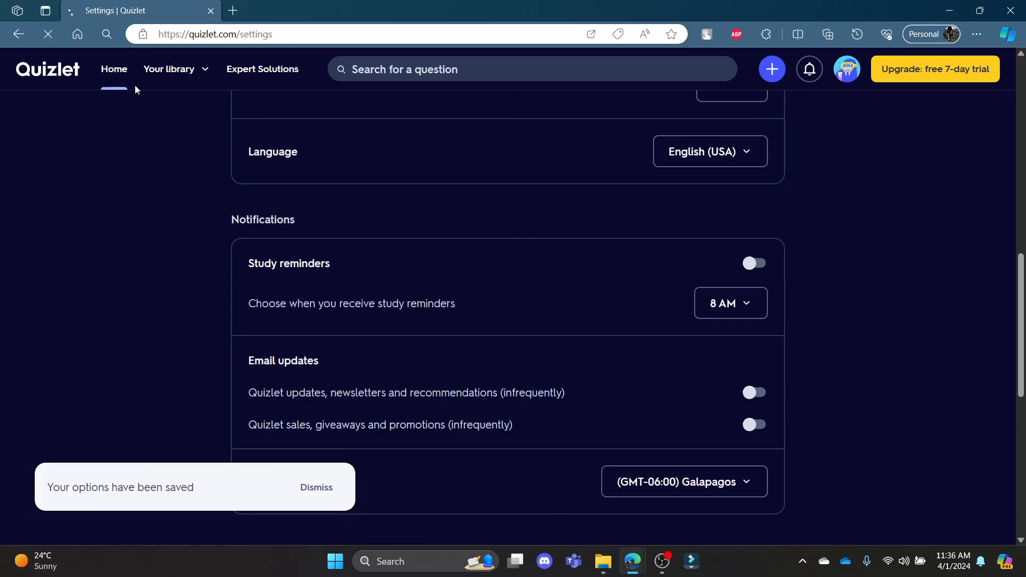